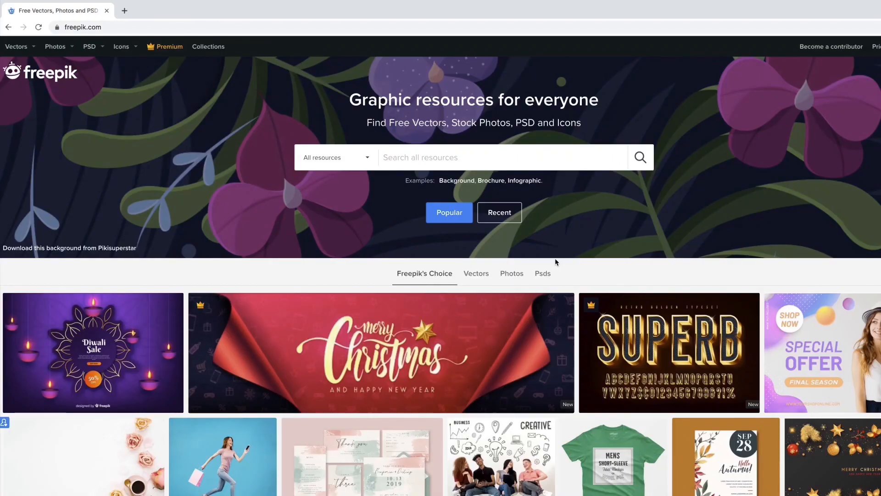
# Search Freepik for 'candle' and download 'Realistic diwali background with festive candles' as a free resource.
pyautogui.write('can')
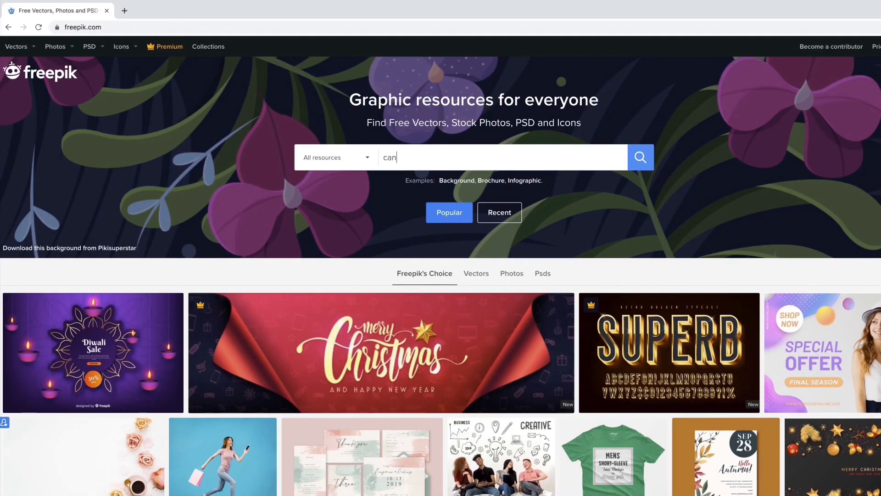
pyautogui.write('dle')
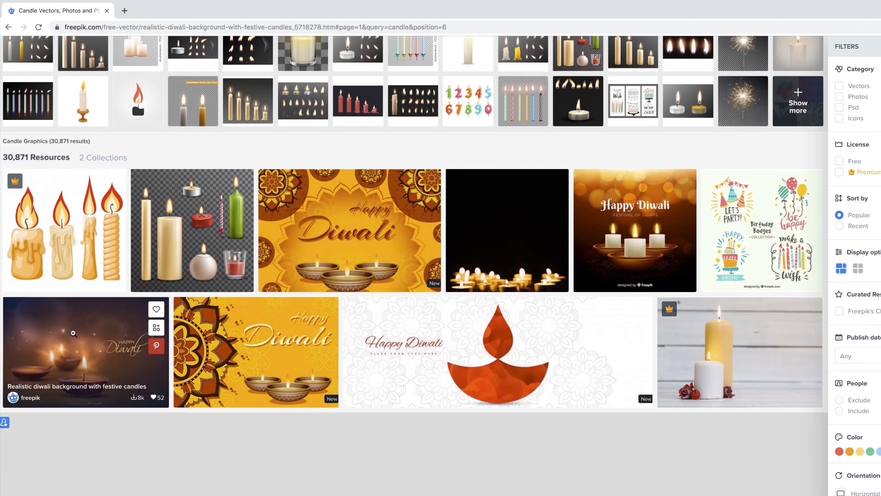
pyautogui.click(86, 350)
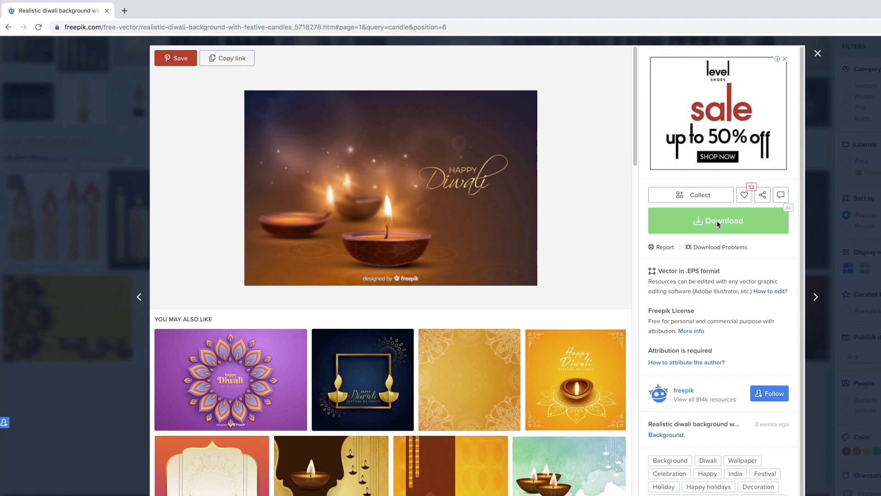
pyautogui.click(718, 220)
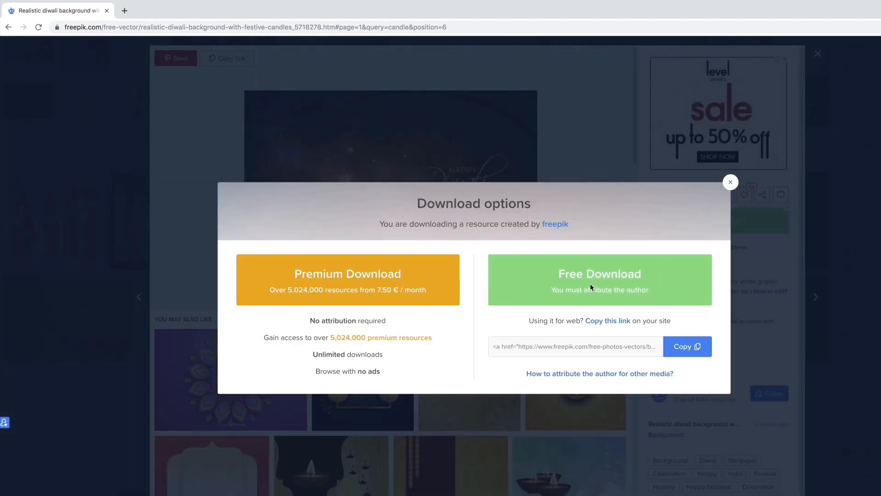
pyautogui.click(599, 279)
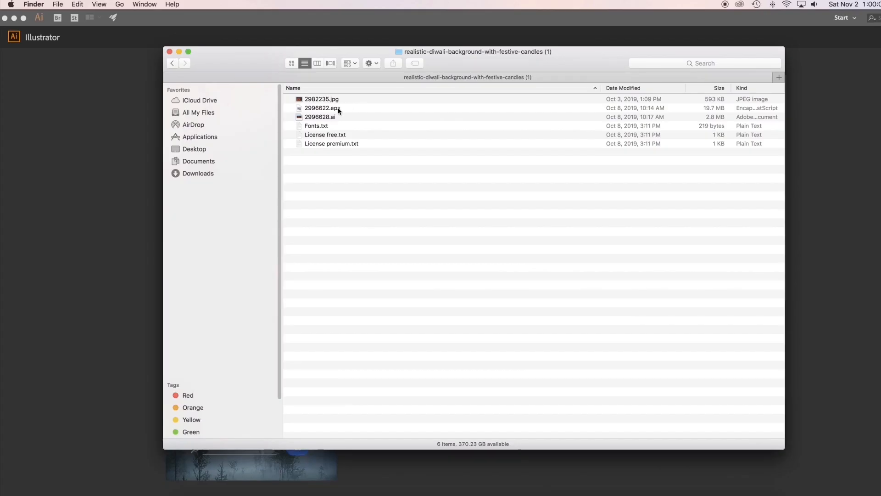
pyautogui.moveTo(336, 116)
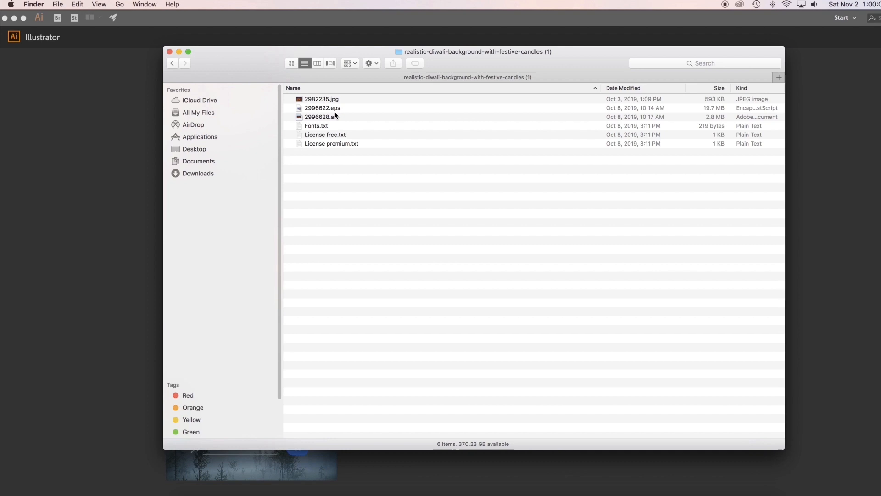
# Open 2996628.ai from the downloaded folder with Adobe Illustrator.
pyautogui.click(321, 117)
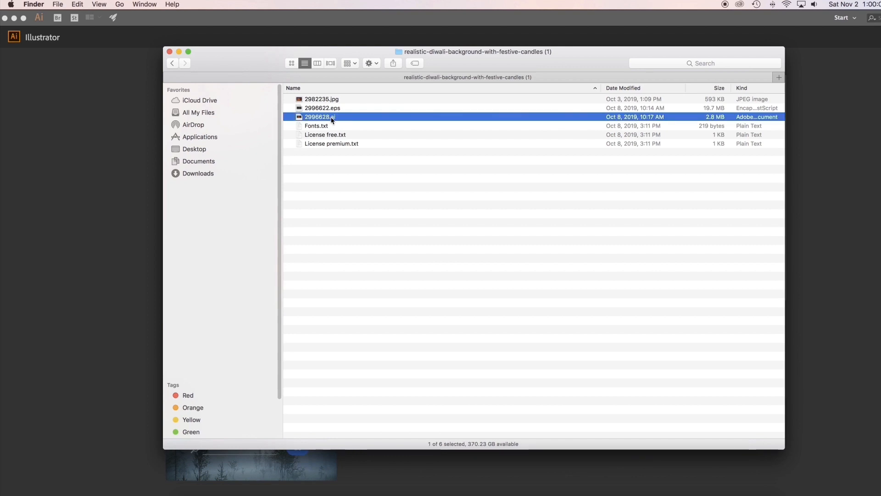
pyautogui.rightClick(320, 116)
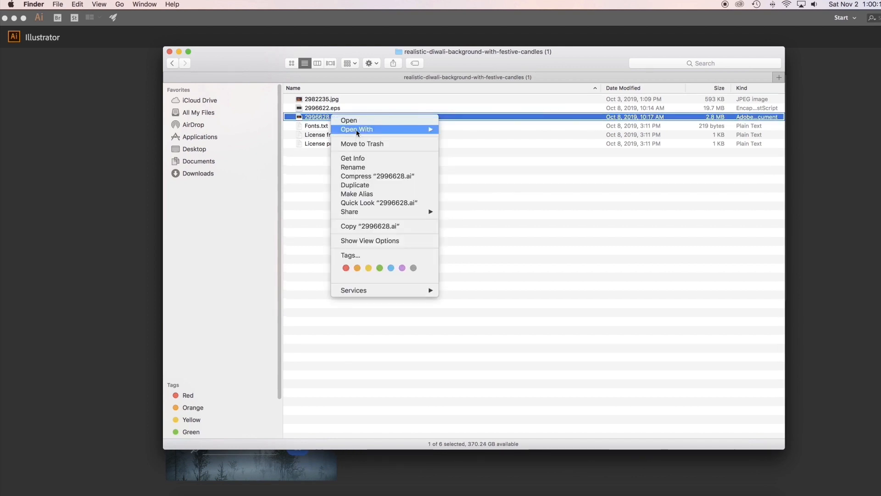
pyautogui.click(349, 119)
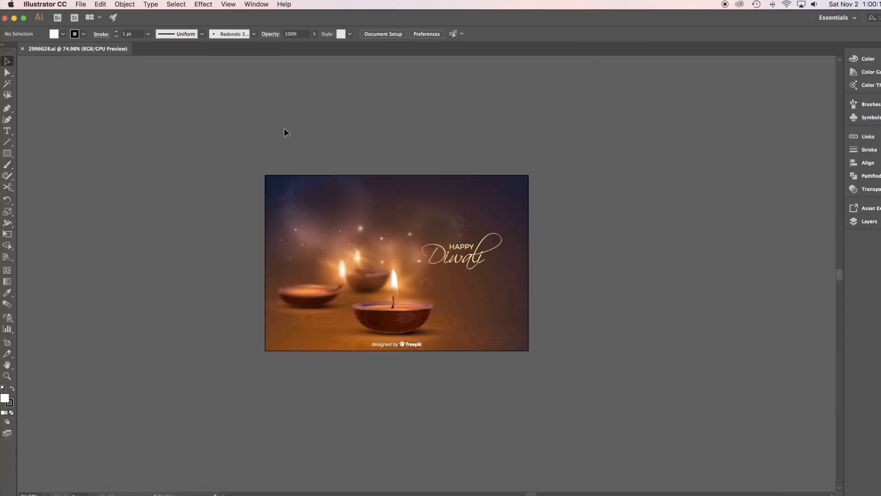
pyautogui.moveTo(538, 167)
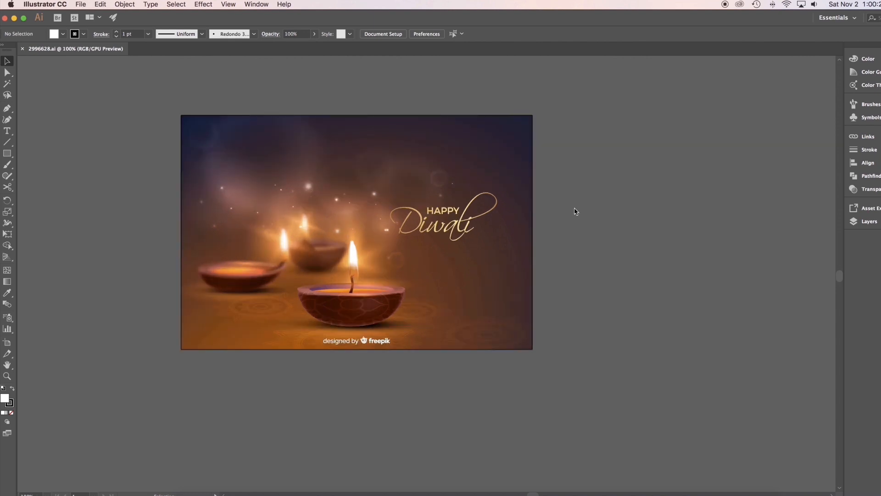
# Release the clipping mask on the Diwali artwork.
pyautogui.click(355, 269)
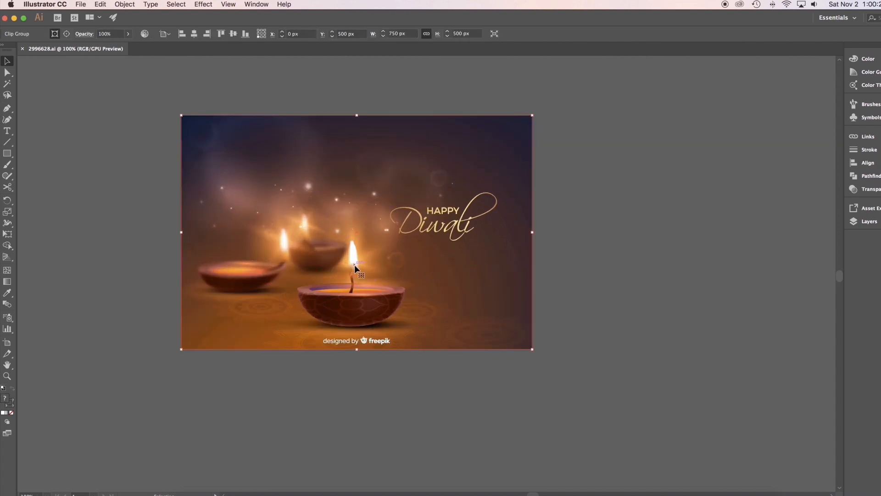
pyautogui.rightClick(356, 269)
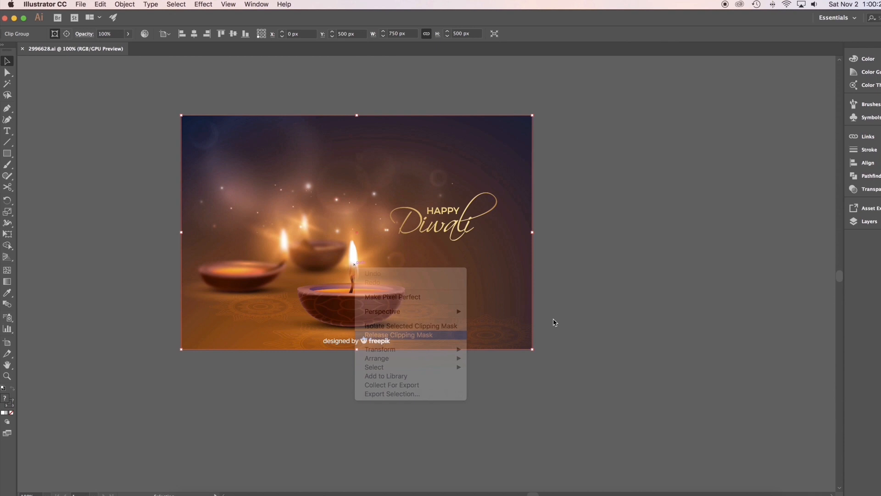
pyautogui.click(399, 334)
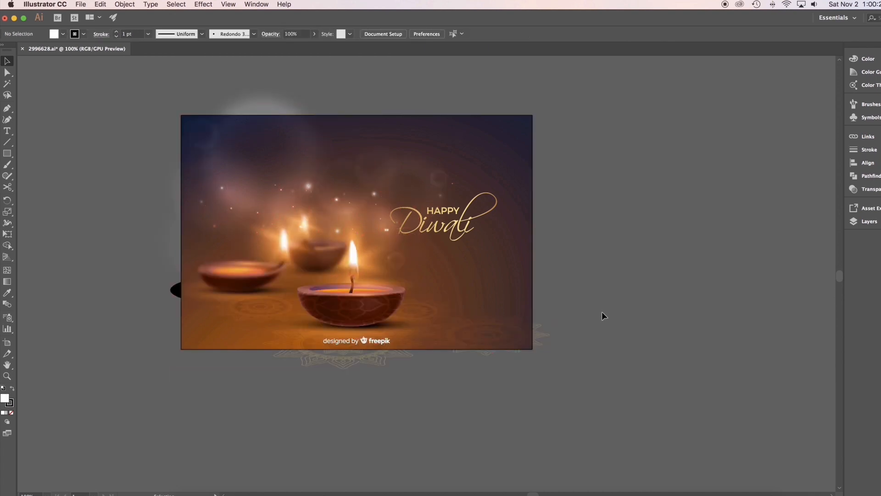
# Ungroup the front lamp twice so its flame becomes a separate object.
pyautogui.click(356, 341)
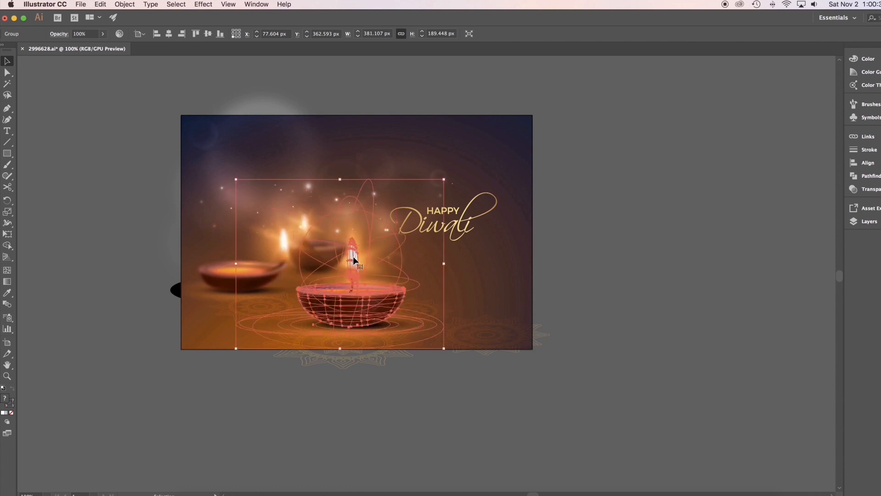
pyautogui.rightClick(355, 263)
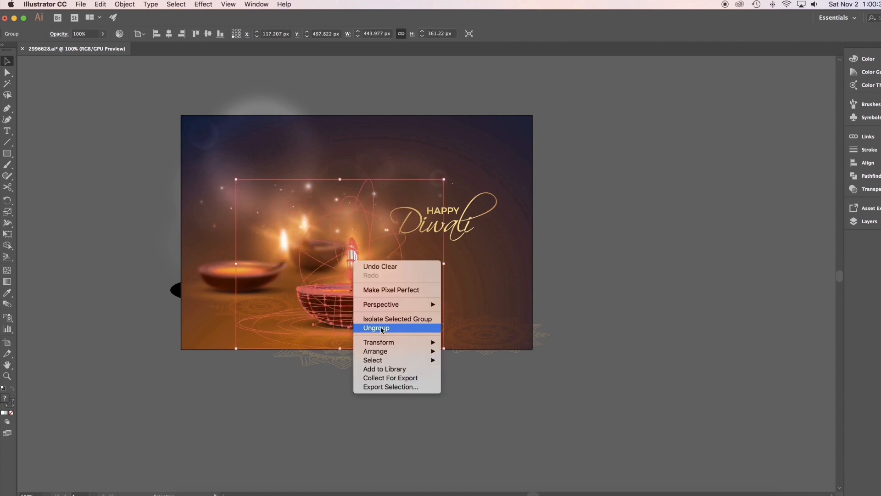
pyautogui.click(376, 327)
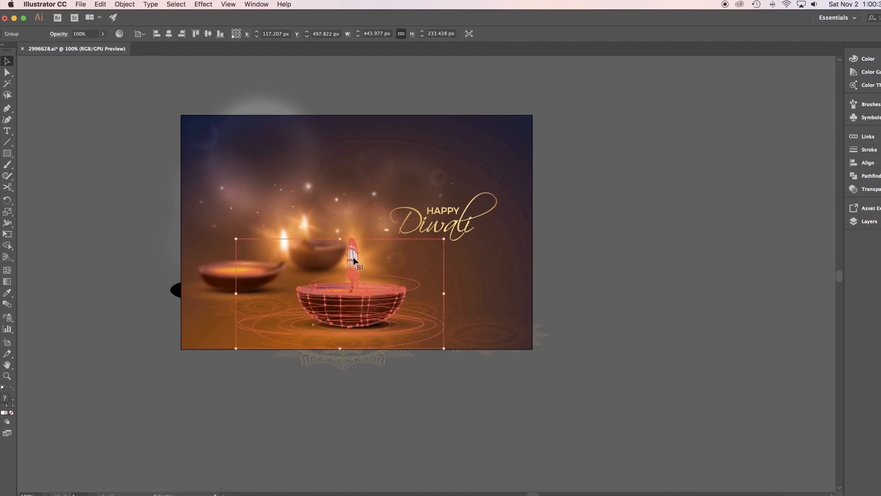
pyautogui.rightClick(355, 267)
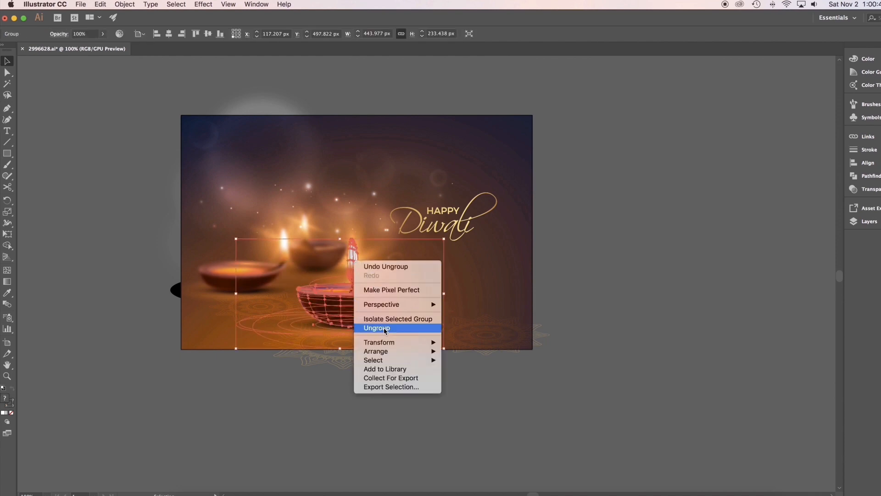
pyautogui.click(377, 328)
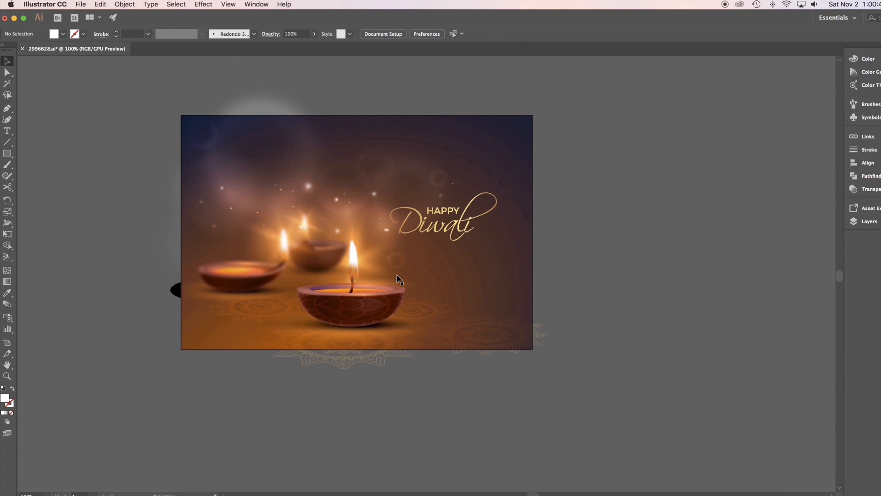
# Set up a Save for Web JPEG export of the background at 1080×720.
pyautogui.click(353, 262)
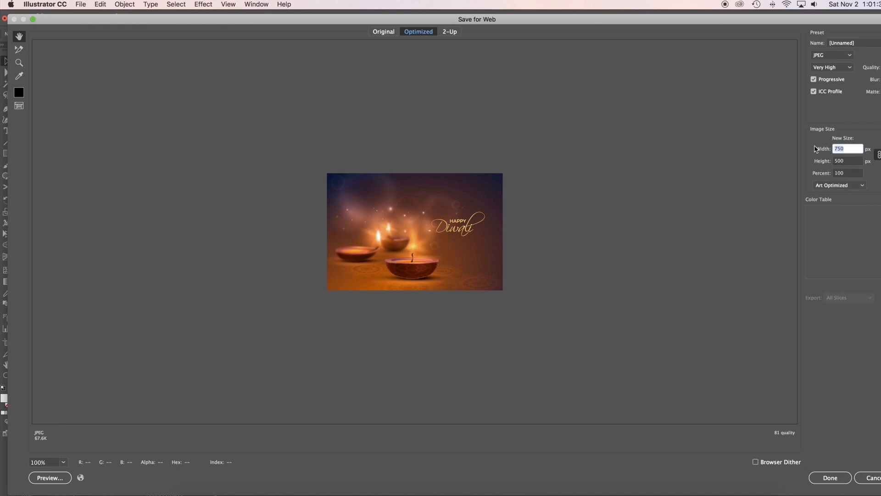
pyautogui.write('1080')
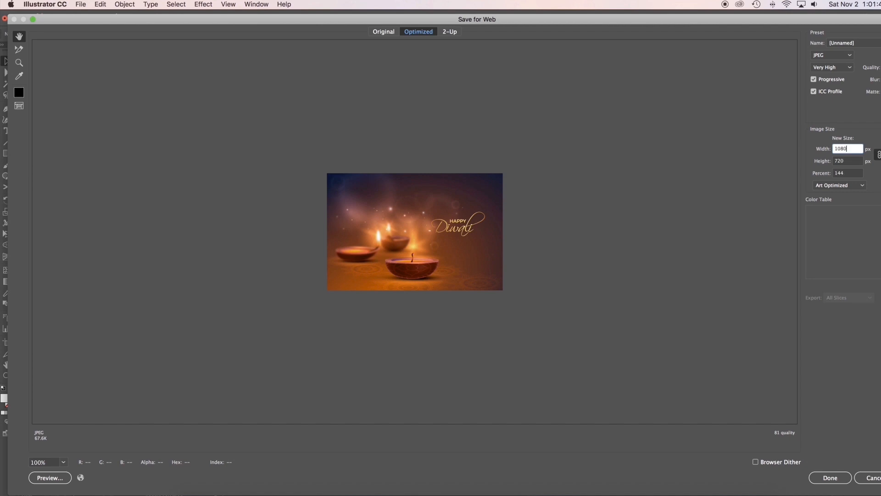
pyautogui.click(848, 160)
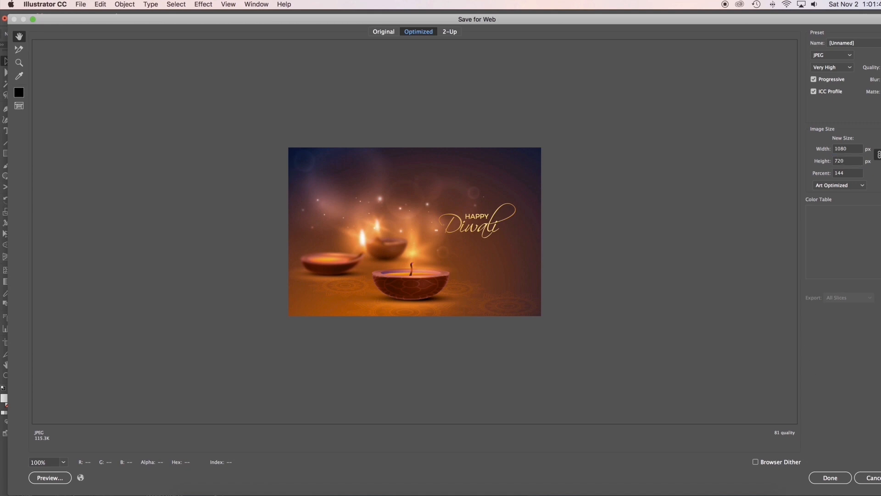
pyautogui.click(830, 477)
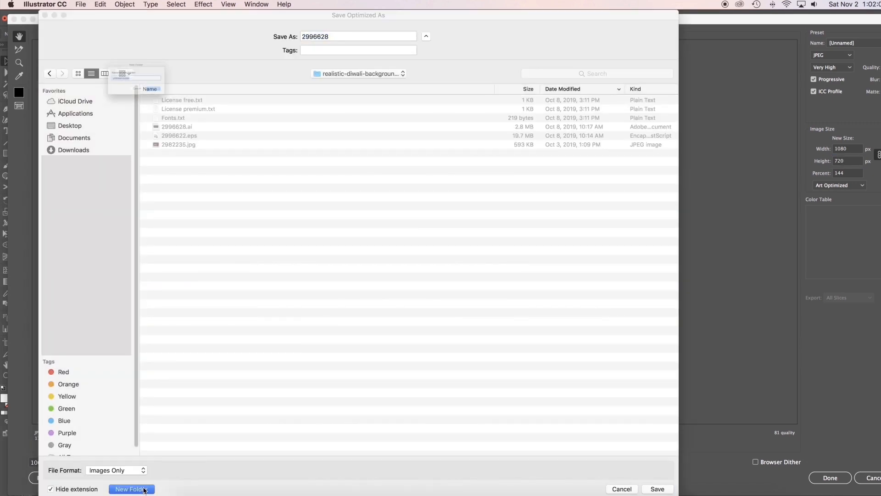
# Create the After Effects folder and save the background there as Bkg.
pyautogui.click(132, 488)
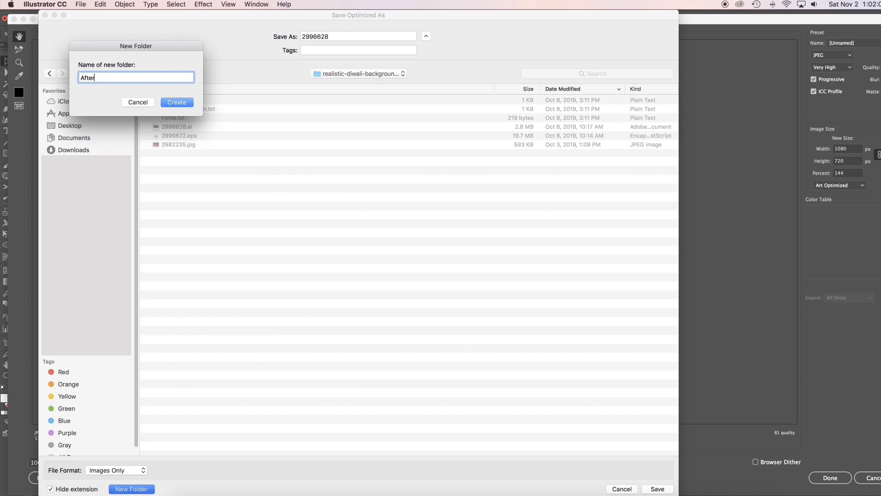
pyautogui.click(176, 102)
pyautogui.write('Bkg')
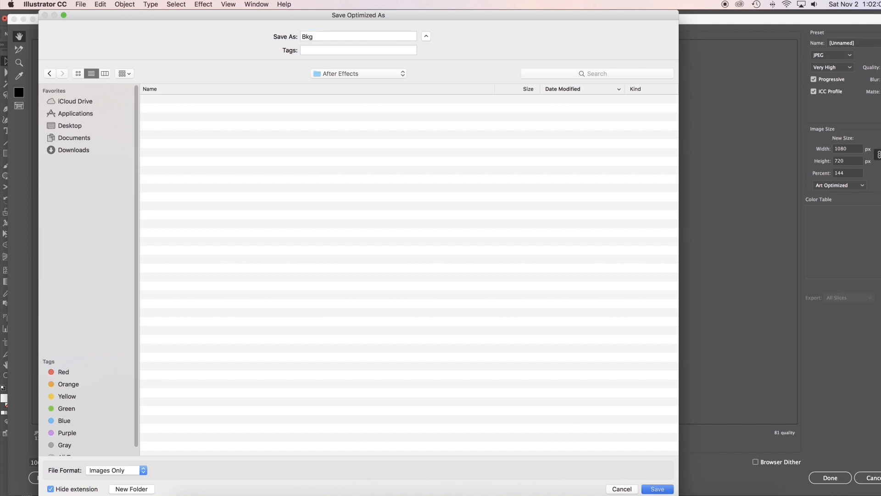
pyautogui.click(657, 489)
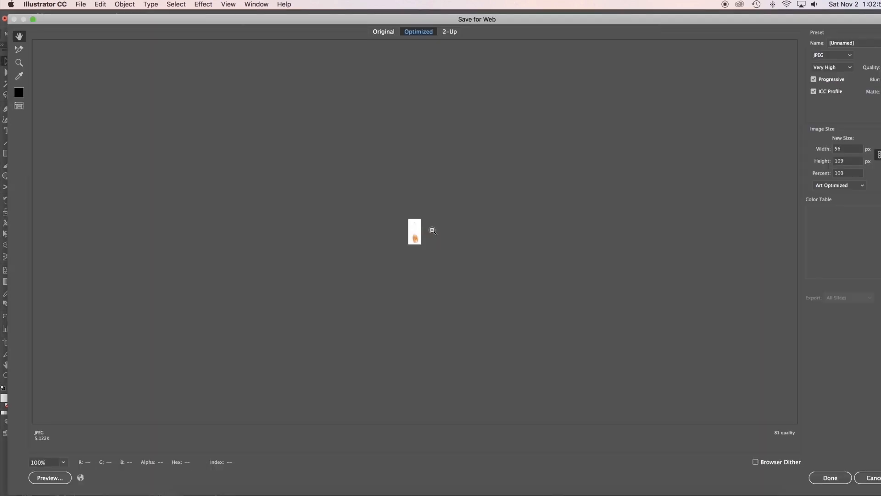
# Export the flame as a transparent 257×500 PNG-24 named light into the After Effects folder.
pyautogui.click(833, 54)
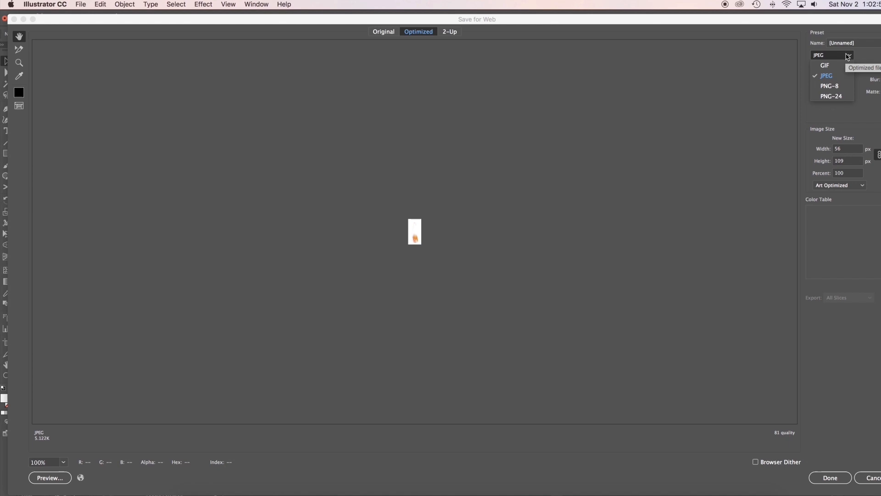
pyautogui.click(832, 96)
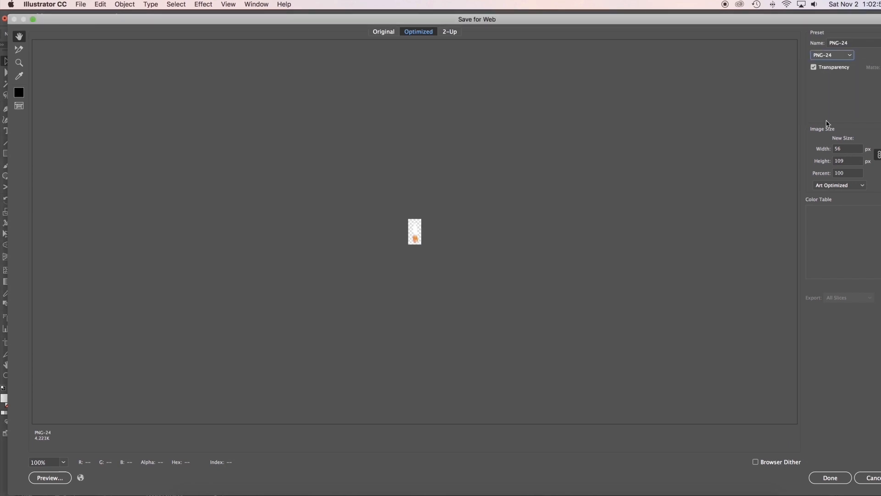
pyautogui.tripleClick(847, 161)
pyautogui.write('500')
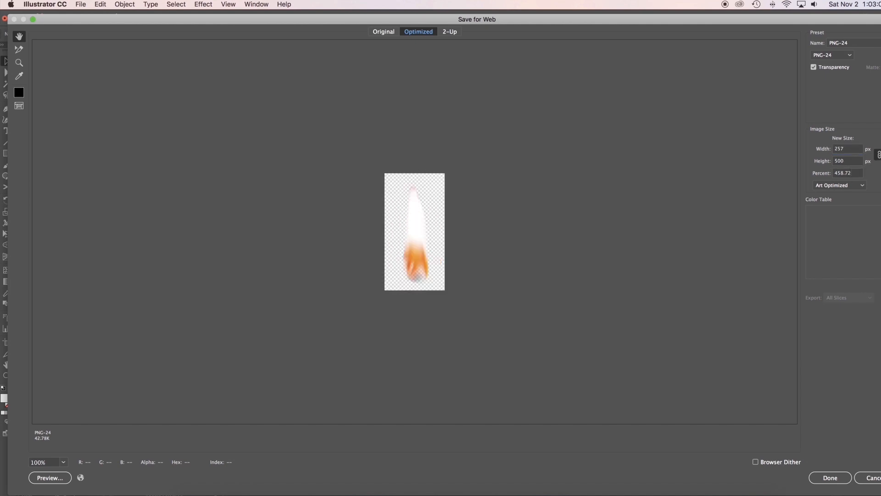
pyautogui.click(830, 477)
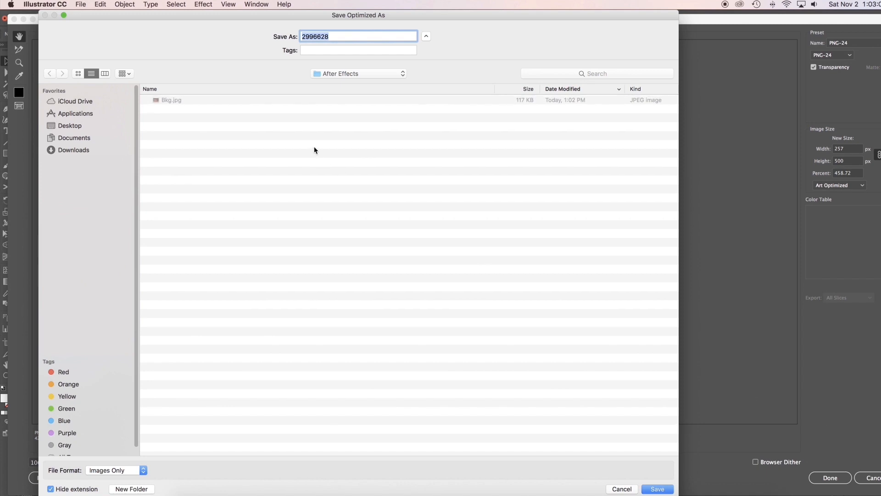
pyautogui.write('light')
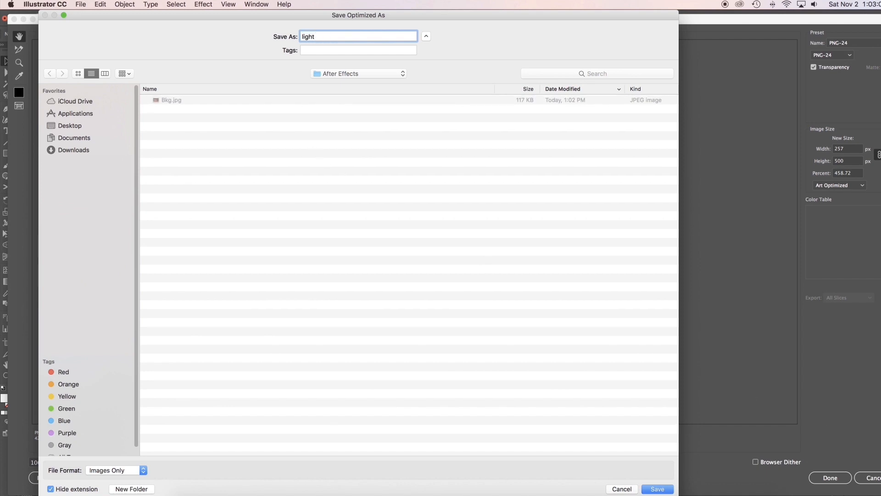
pyautogui.click(655, 489)
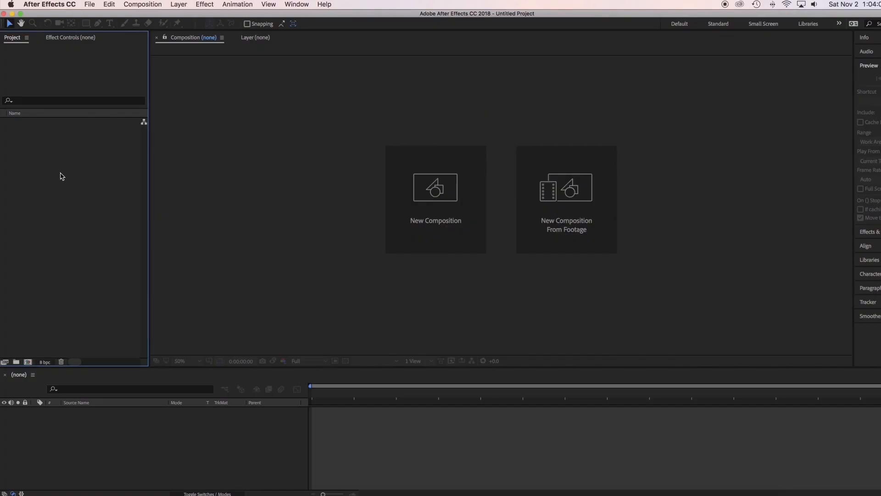
# Import Bkg.jpg and light.png from the After Effects folder into the project.
pyautogui.rightClick(62, 176)
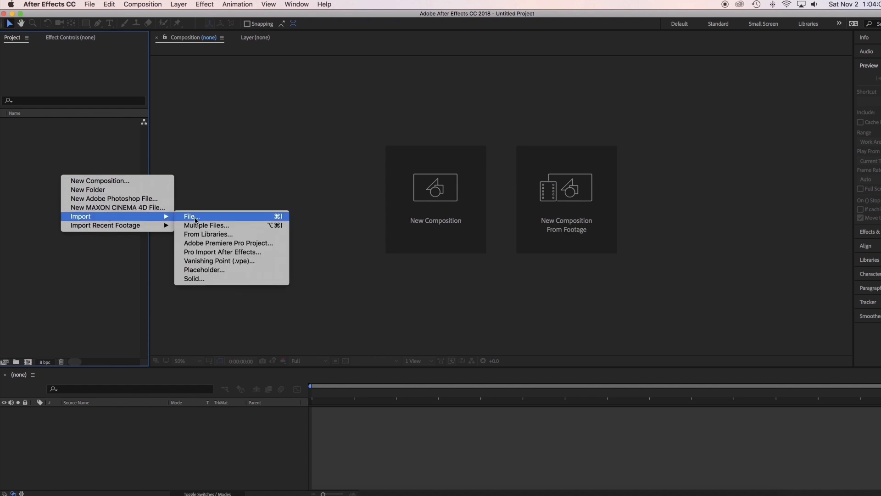
pyautogui.click(191, 216)
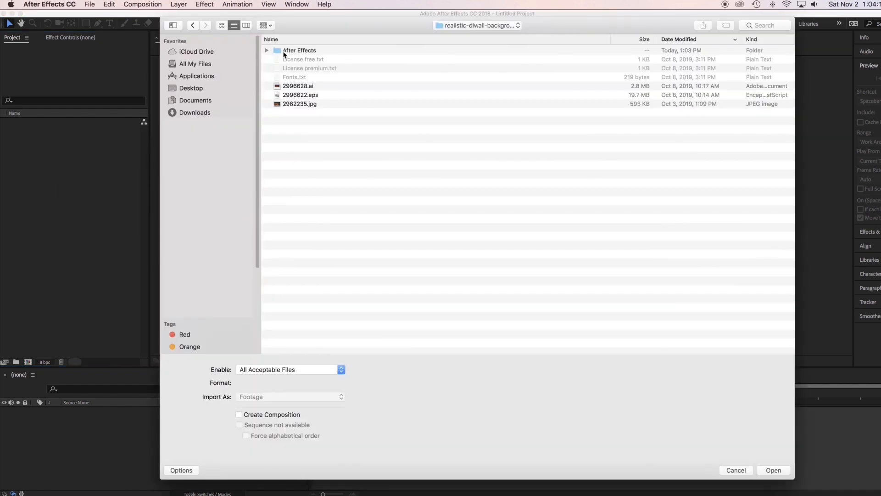
pyautogui.doubleClick(299, 49)
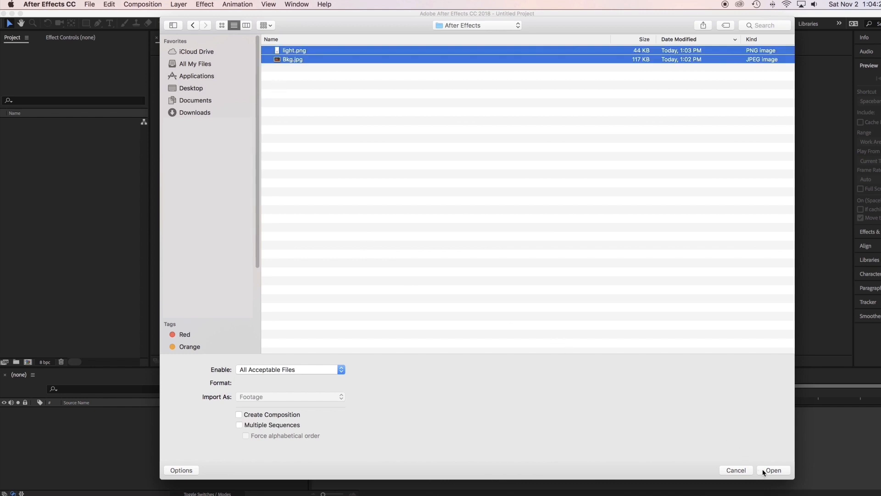
pyautogui.click(773, 470)
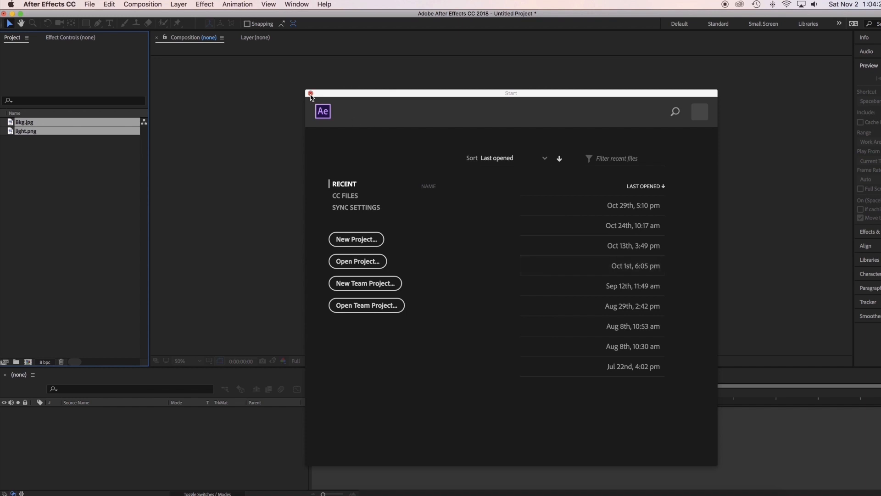
pyautogui.click(310, 93)
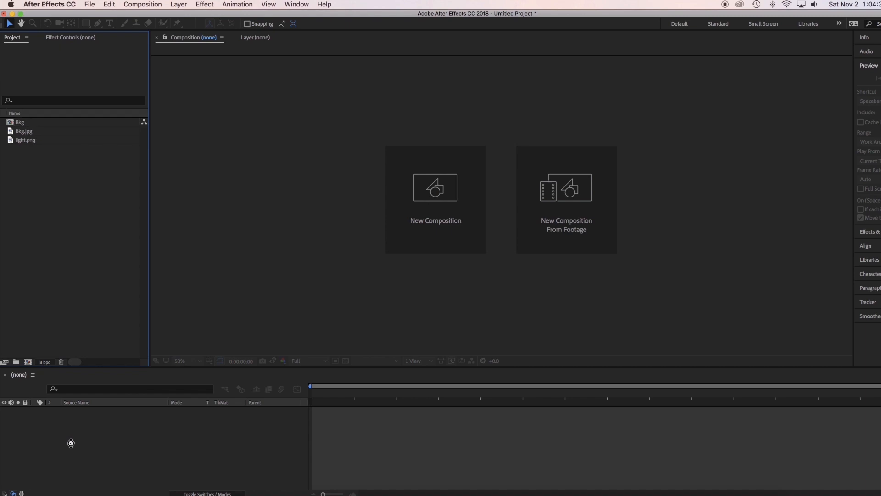
# Open the Bkg composition at 200% and scale light.png to 39% over the front candle's wick.
pyautogui.doubleClick(20, 122)
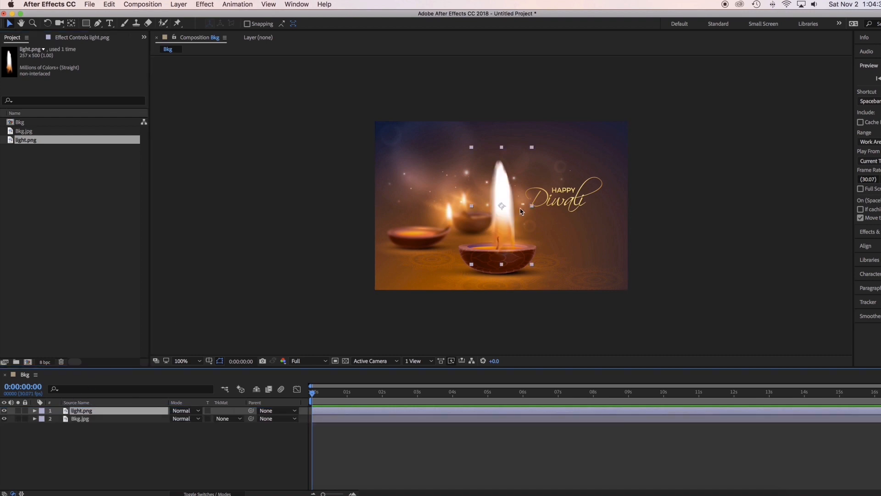
pyautogui.click(181, 360)
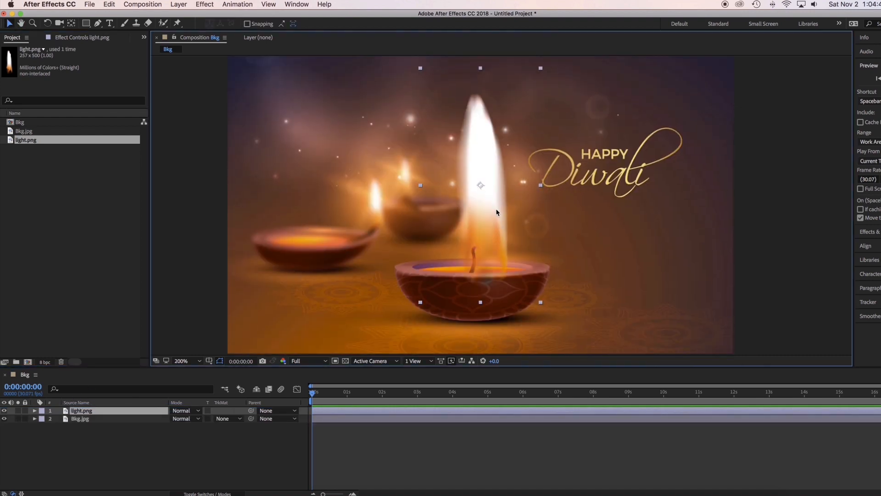
pyautogui.click(34, 411)
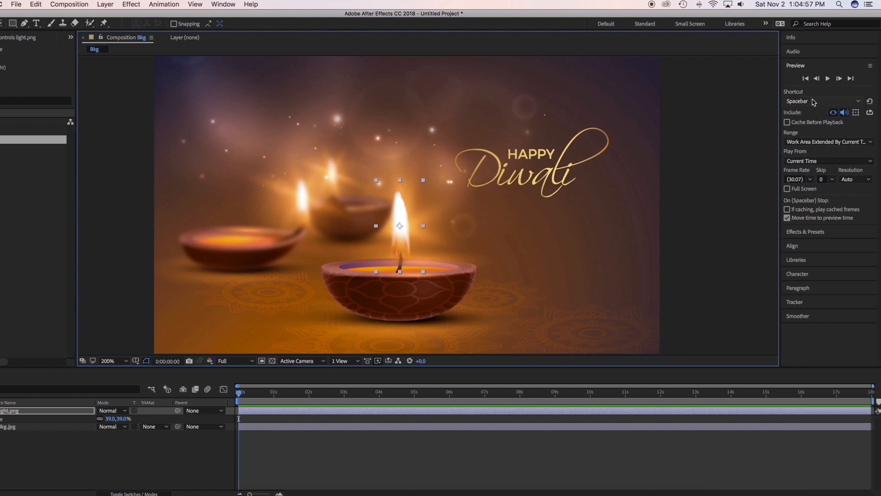
# Find 'wiggle' in Effects & Presets and apply Wiggle - gelatin to the light.png layer.
pyautogui.click(795, 65)
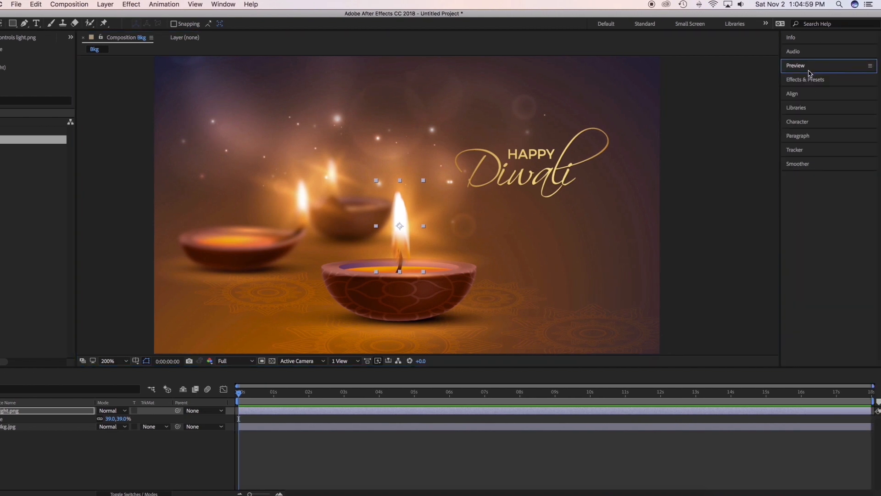
pyautogui.click(805, 79)
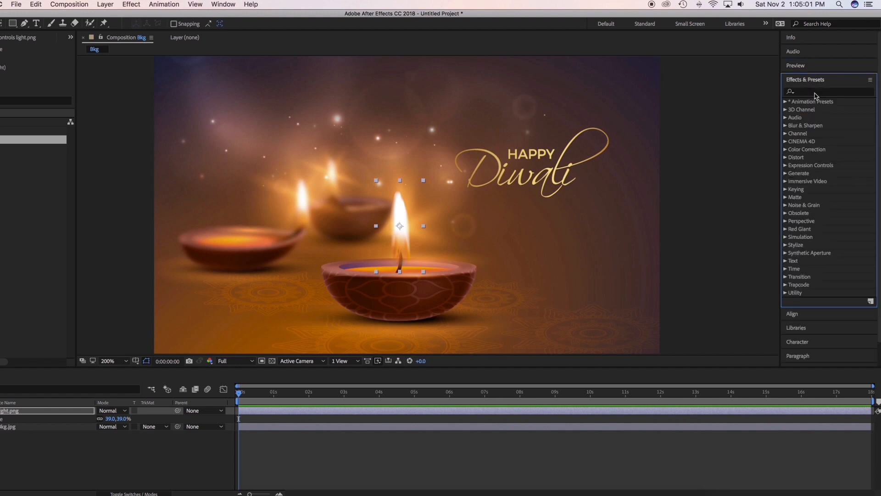
pyautogui.click(828, 92)
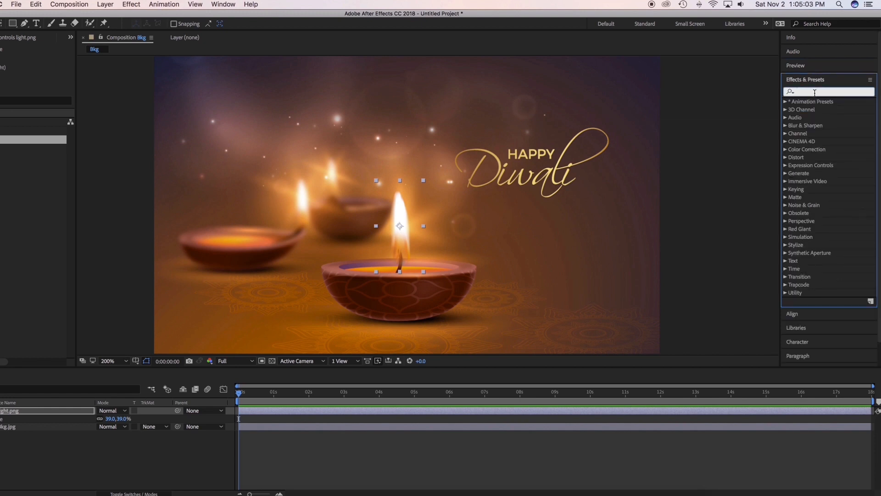
pyautogui.write('wiggle')
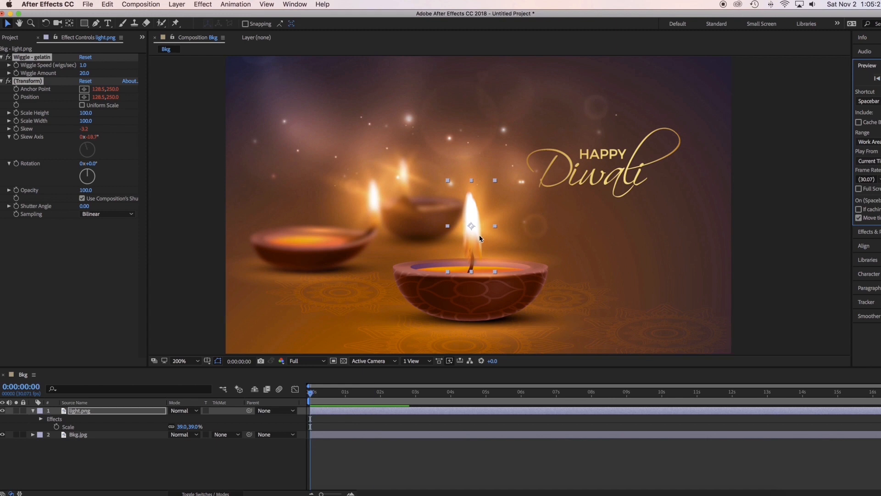
pyautogui.click(192, 359)
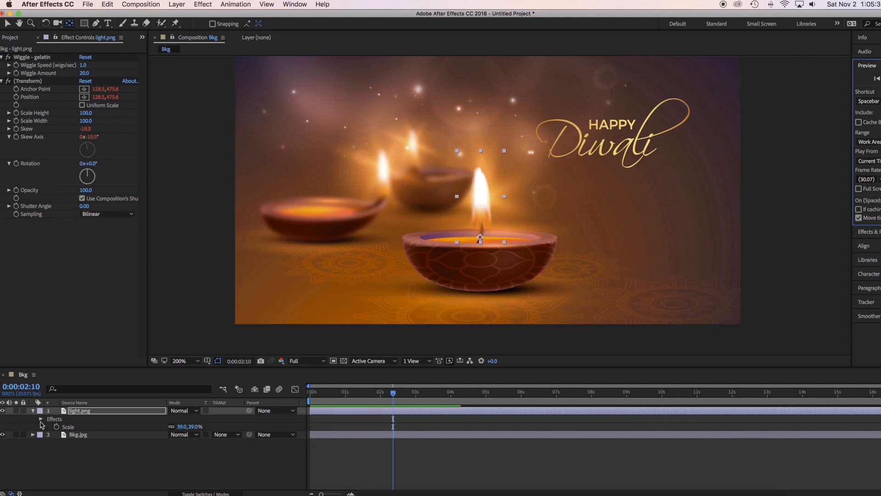
# Expand the flame layer's Effects in the timeline to show the Wiggle - gelatin settings.
pyautogui.click(39, 418)
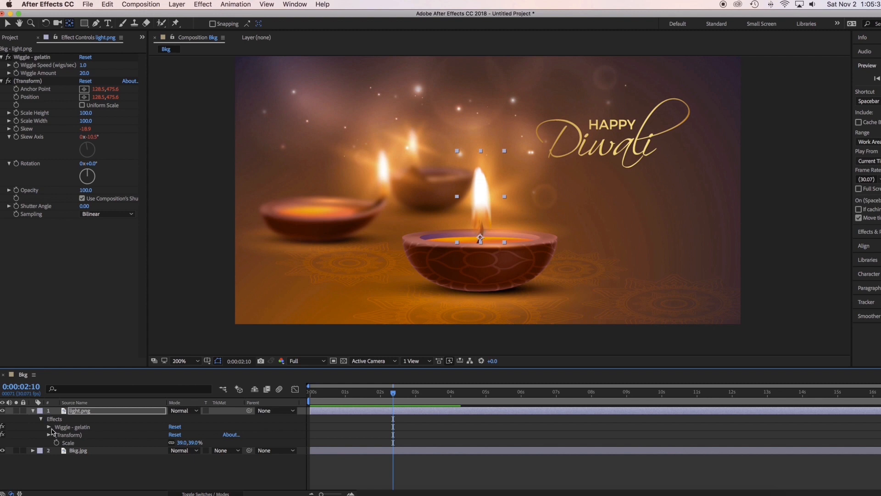
pyautogui.click(49, 427)
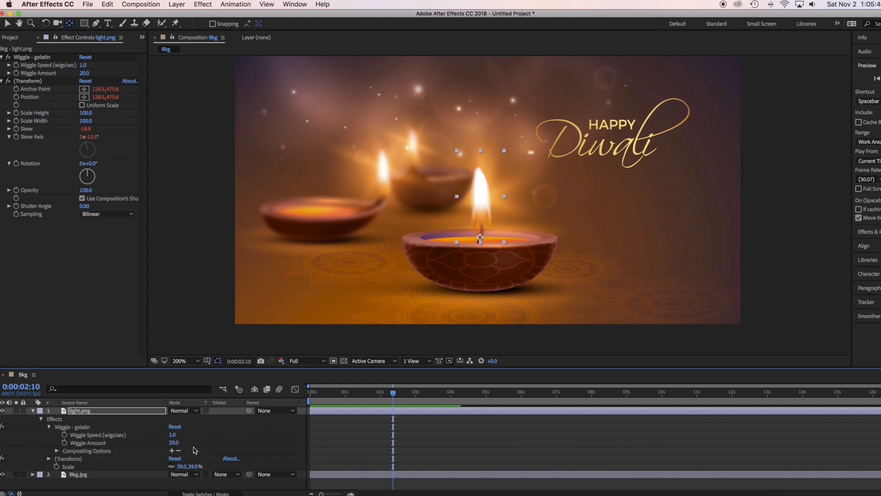